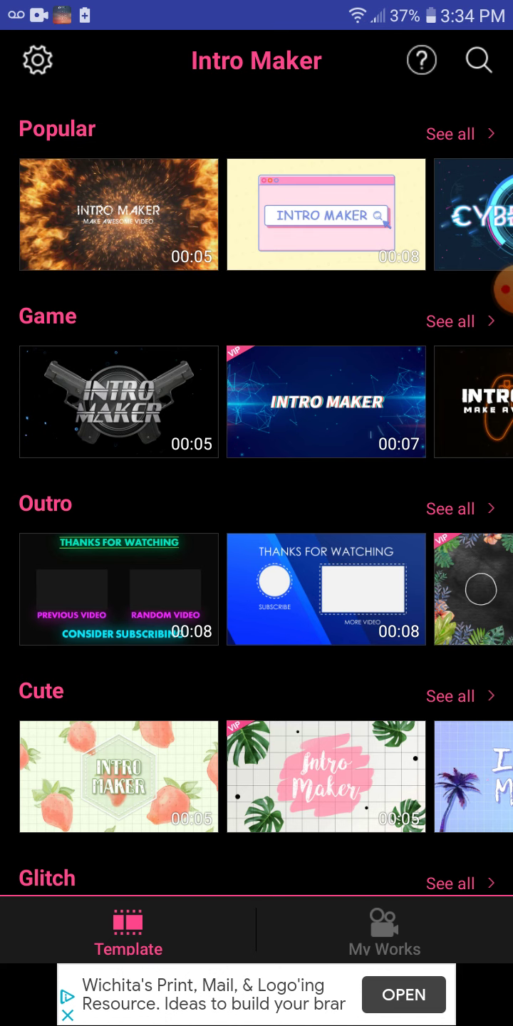
Step: Scroll the Template home screen to find the blue geometric Game template
{"action": "scroll", "scroll_direction": "down", "scroll_amount": 3}
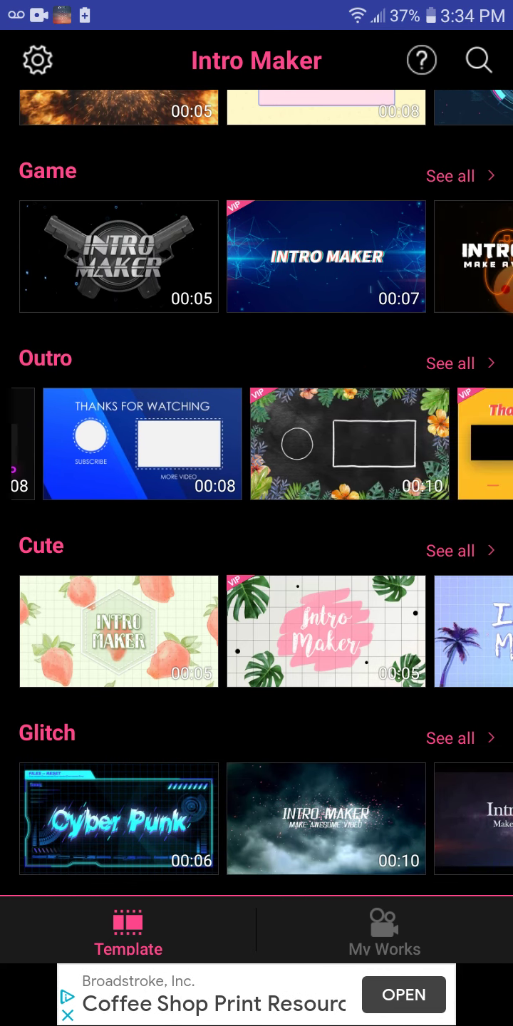
{"action": "scroll", "scroll_direction": "left", "scroll_amount": 3}
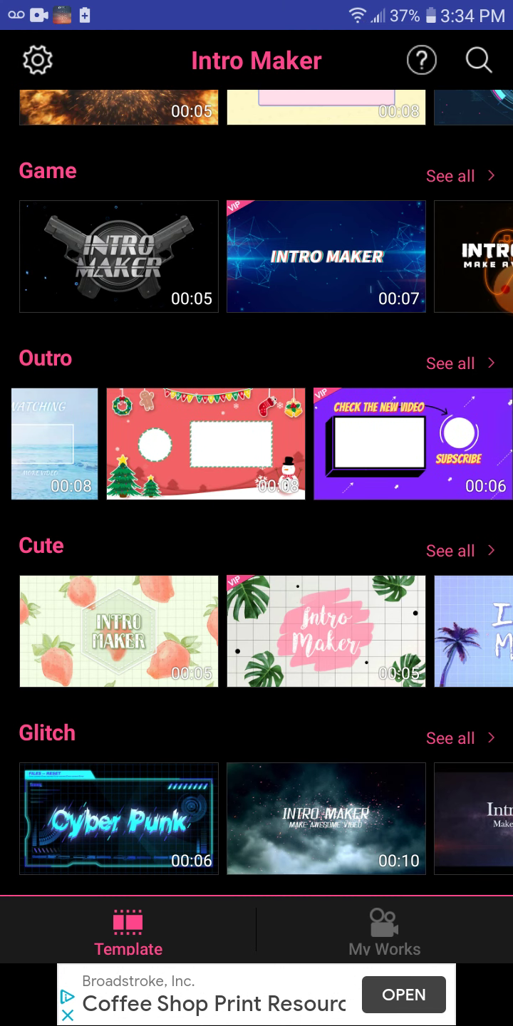
{"action": "scroll", "scroll_direction": "down", "scroll_amount": 3}
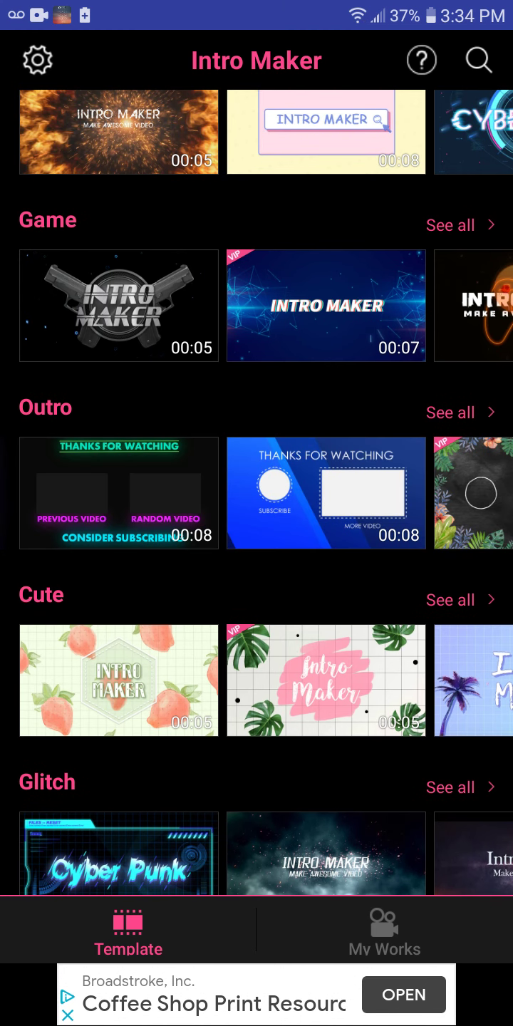
{"action": "scroll", "scroll_direction": "down", "scroll_amount": 3}
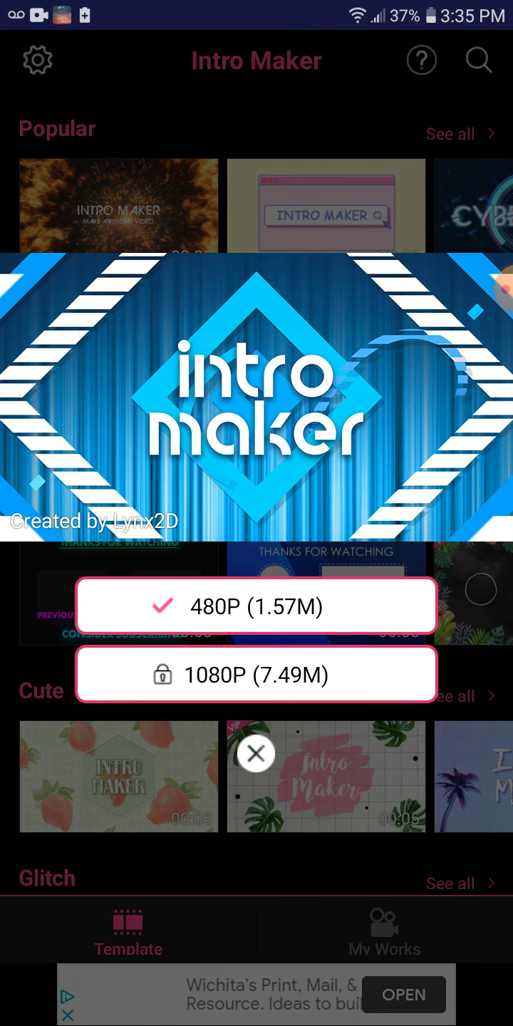
Step: Open the template in 480P and add Wouldnt_Change_It from the Intro music category
{"action": "left_click", "coordinate": [256, 606]}
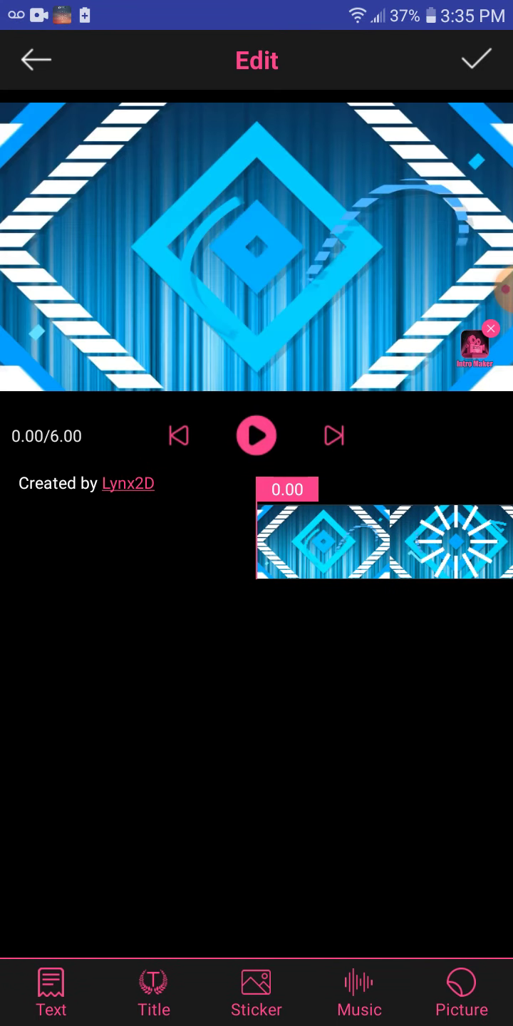
{"action": "left_click", "coordinate": [257, 435]}
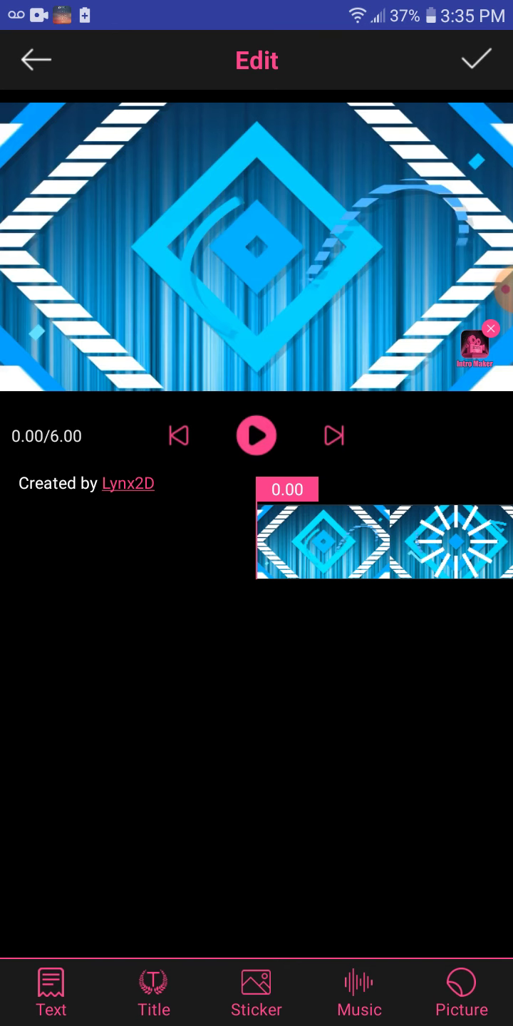
{"action": "left_click", "coordinate": [359, 991]}
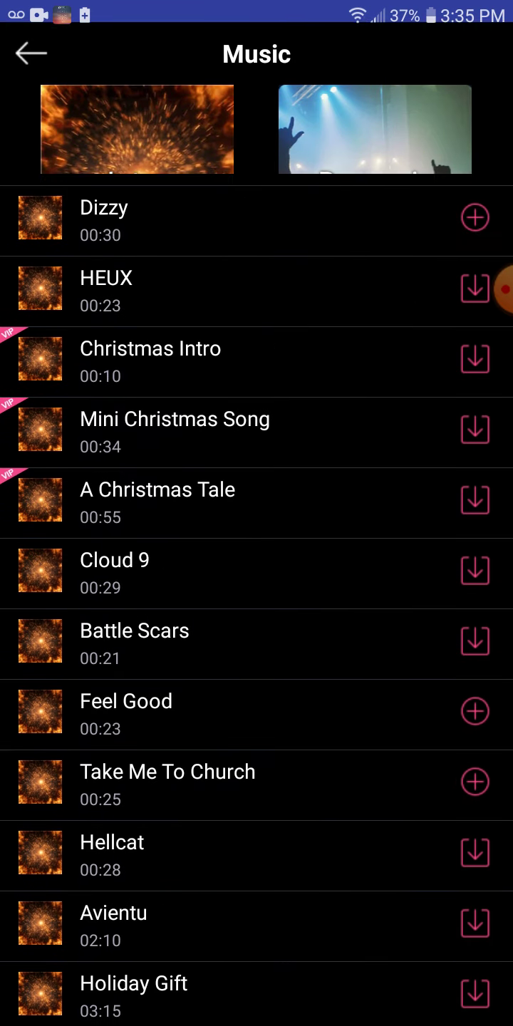
{"action": "left_click", "coordinate": [375, 129]}
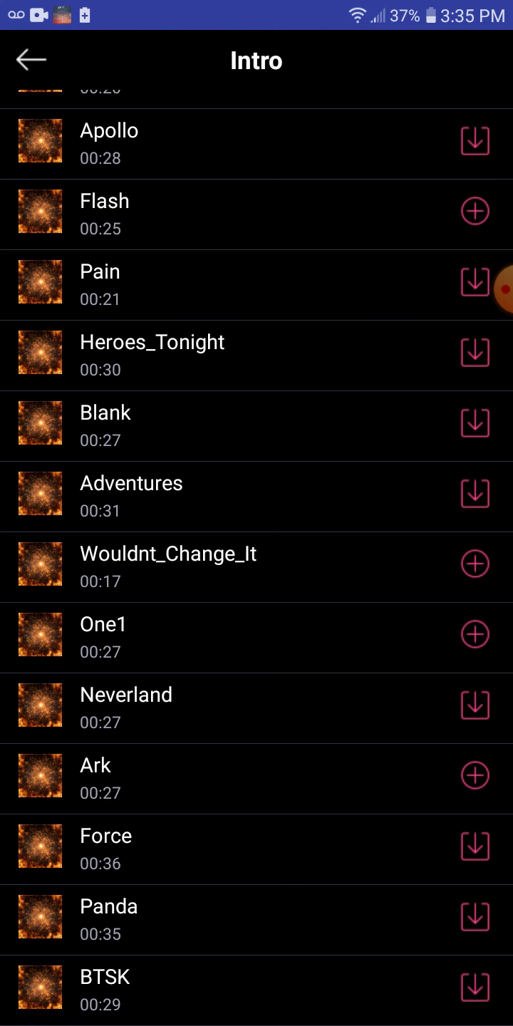
{"action": "left_click", "coordinate": [473, 706]}
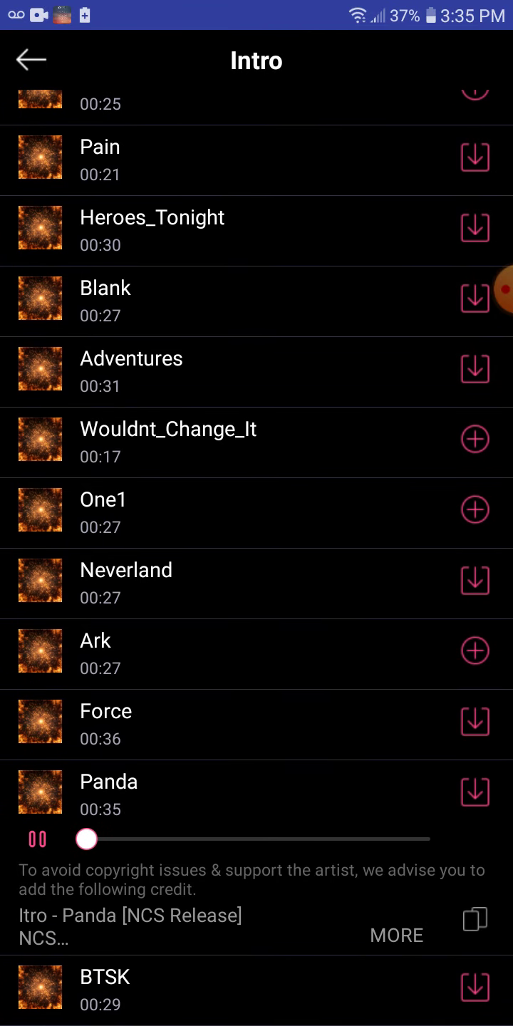
{"action": "left_click", "coordinate": [126, 569]}
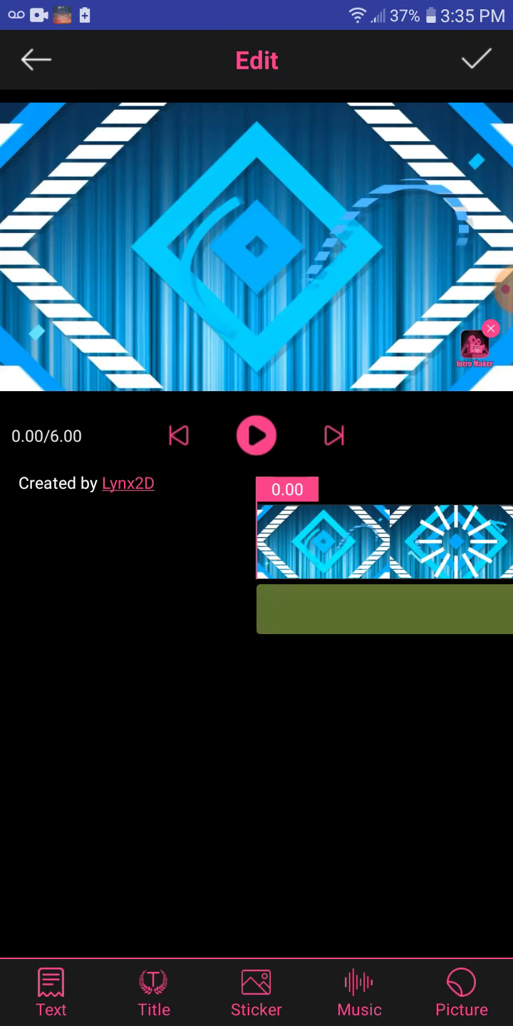
Step: Add the text 'Crazy Gaming in roblox' in the teal outlined lettering style
{"action": "left_click", "coordinate": [256, 435]}
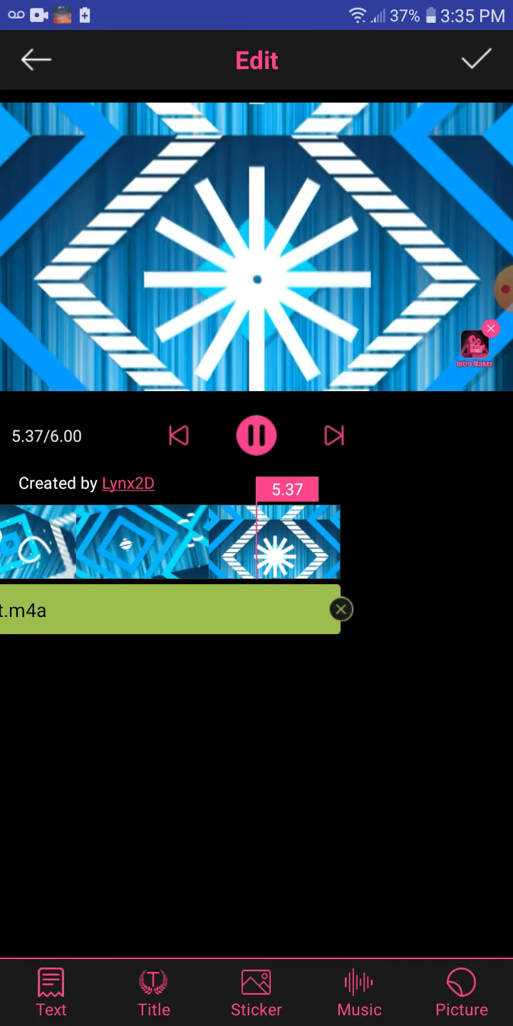
{"action": "left_click", "coordinate": [256, 436]}
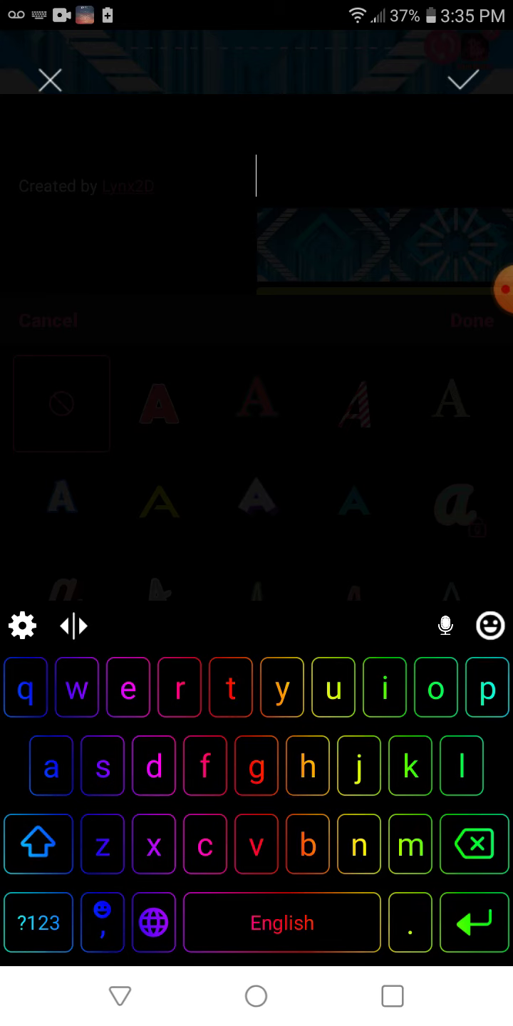
{"action": "type", "text": "Crazy"}
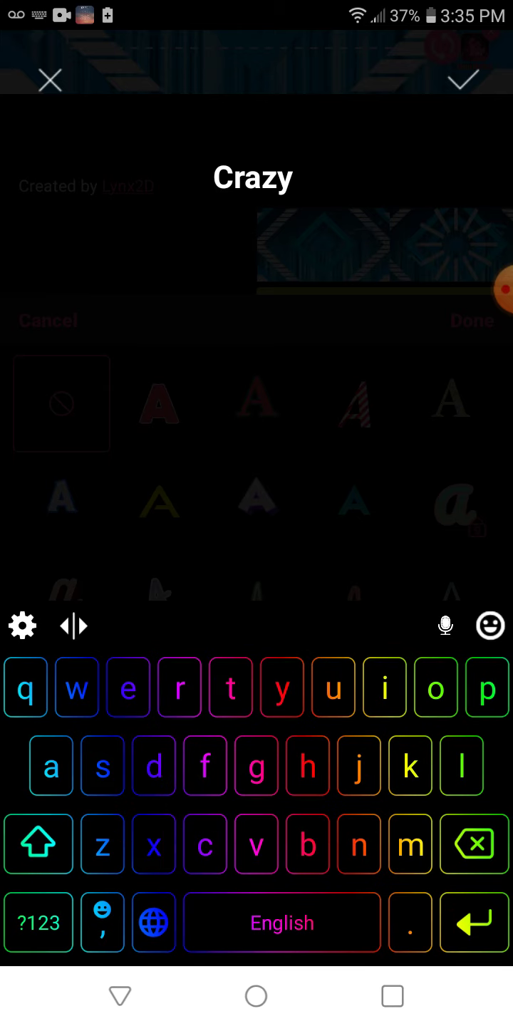
{"action": "type", "text": "Gaming"}
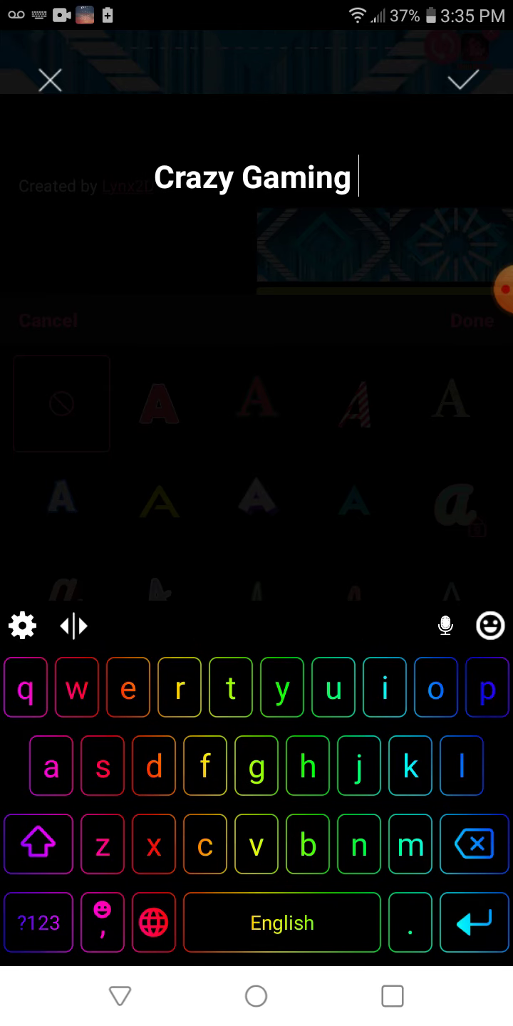
{"action": "type", "text": "ij ro"}
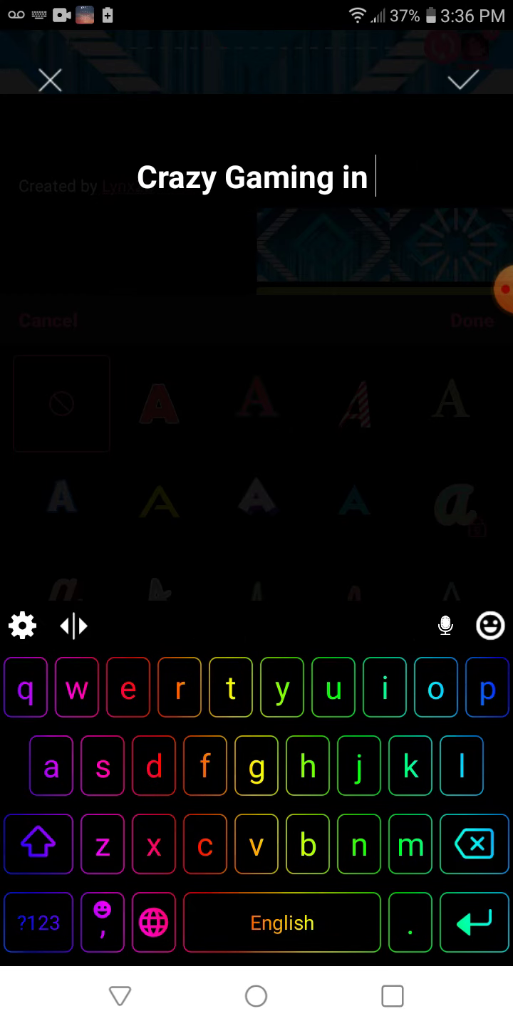
{"action": "type", "text": "roblox"}
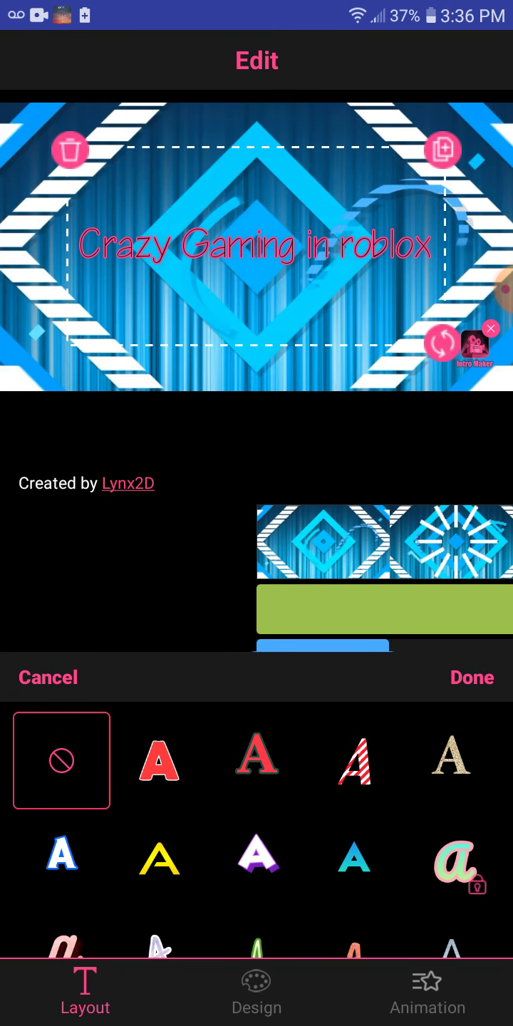
{"action": "left_click", "coordinate": [354, 857]}
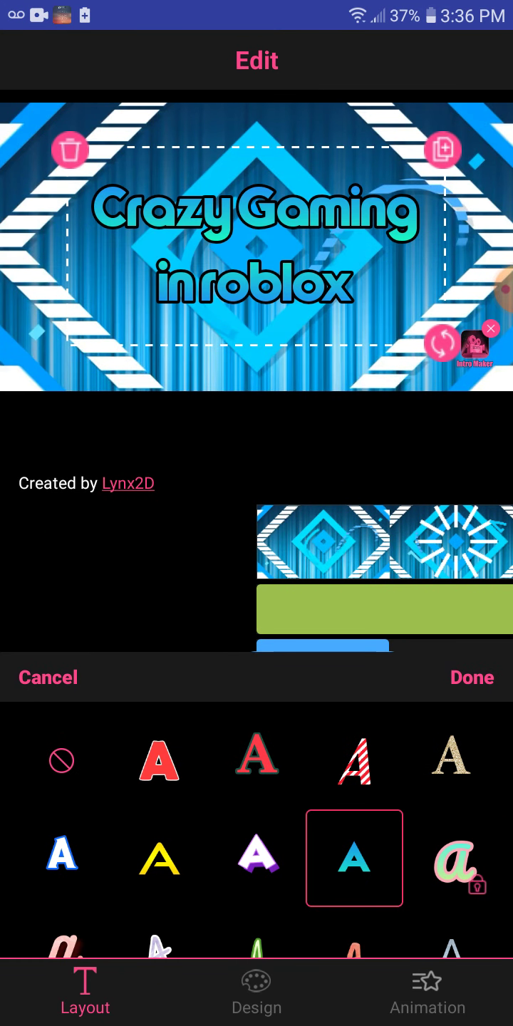
{"action": "left_click", "coordinate": [472, 677]}
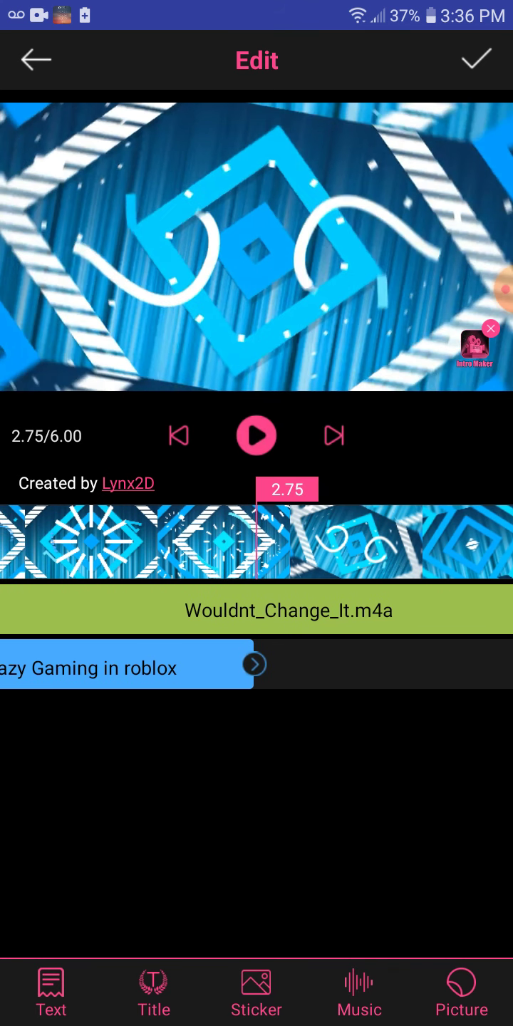
Step: Replay the intro from the start and pause it partway through
{"action": "left_click", "coordinate": [254, 664]}
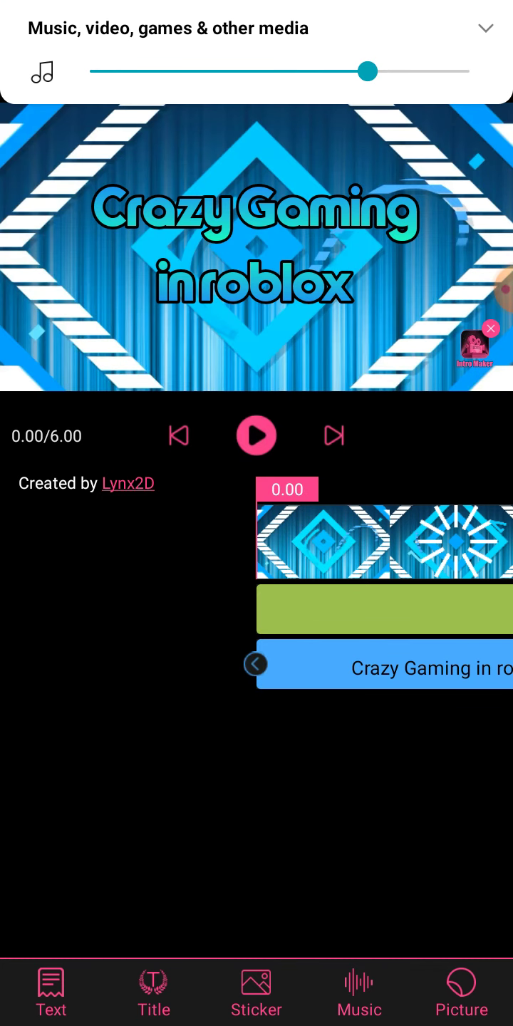
{"action": "left_click", "coordinate": [255, 435]}
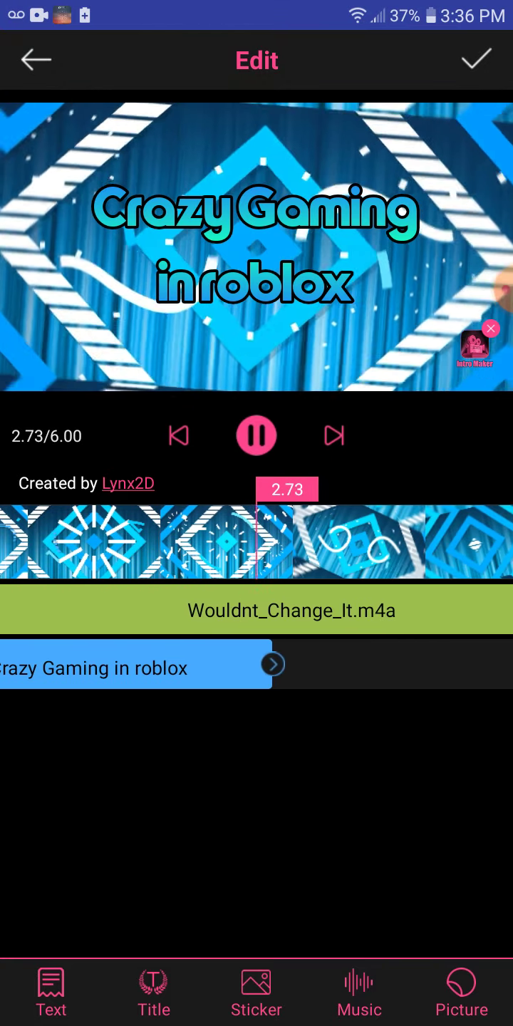
{"action": "left_click", "coordinate": [257, 435]}
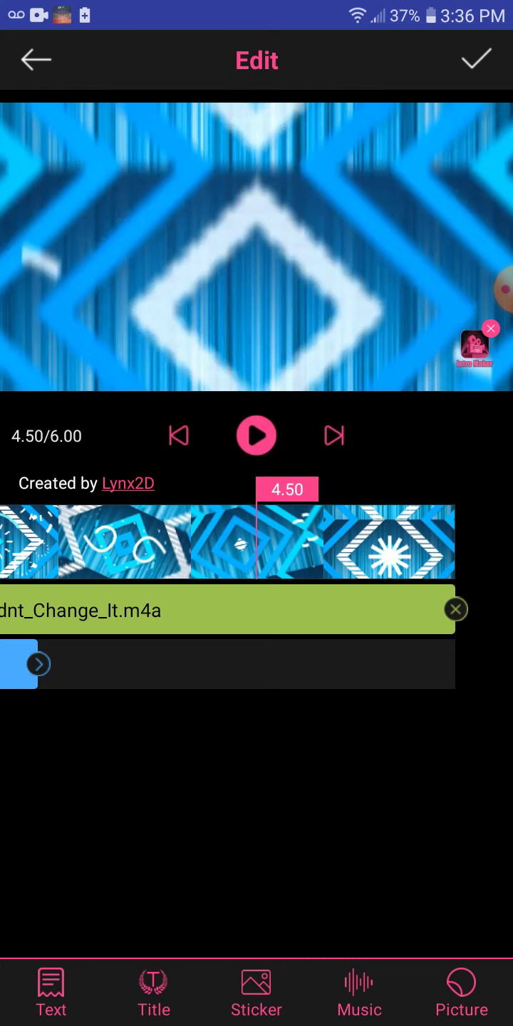
Step: Add a second 'Crazy Gaming in roblox' text layer starting later in the intro
{"action": "left_click", "coordinate": [51, 991]}
{"action": "type", "text": "Cra"}
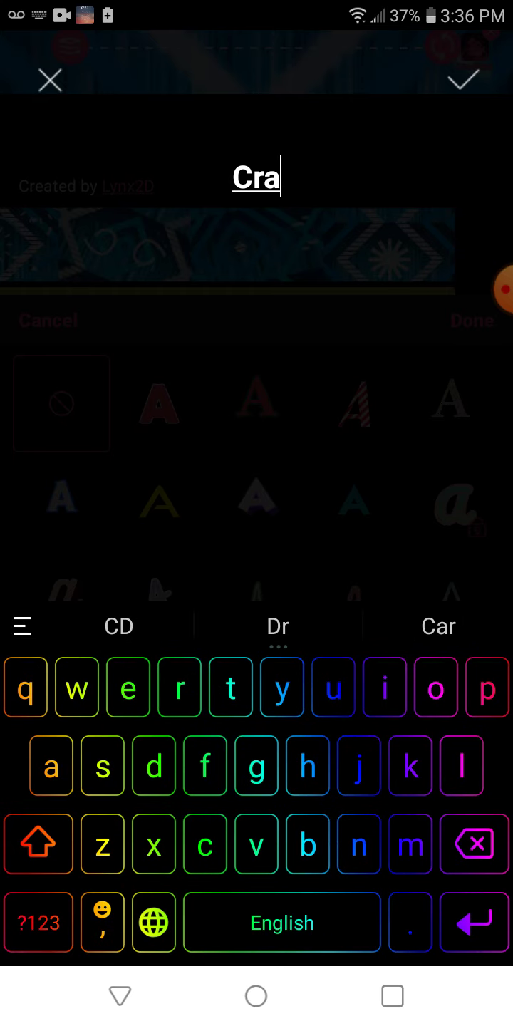
{"action": "type", "text": "zy"}
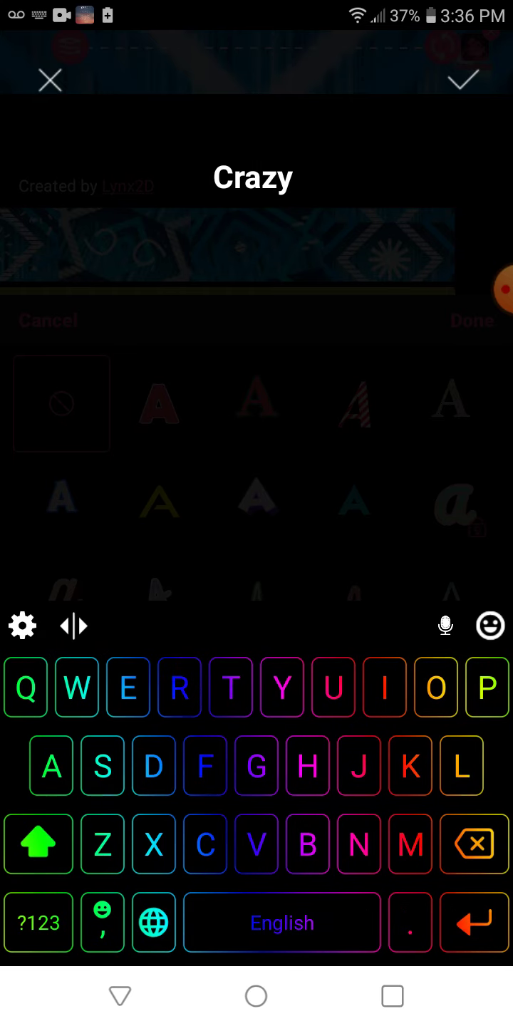
{"action": "type", "text": "Gaming in r"}
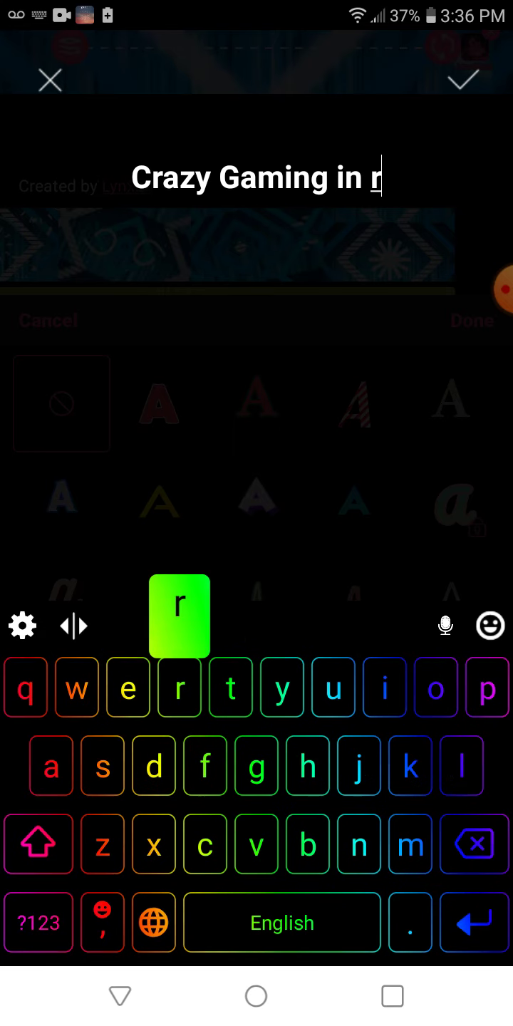
{"action": "type", "text": "oblox"}
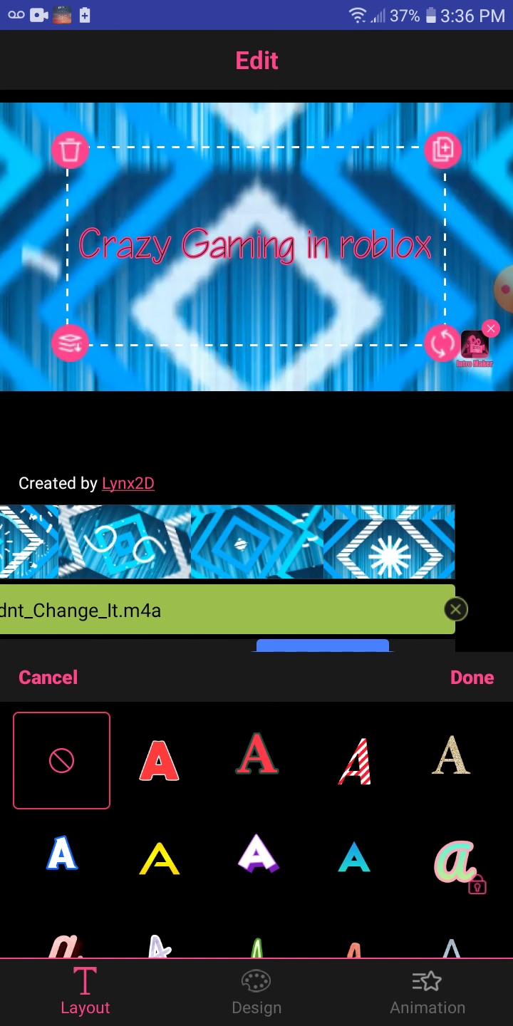
{"action": "left_click", "coordinate": [472, 677]}
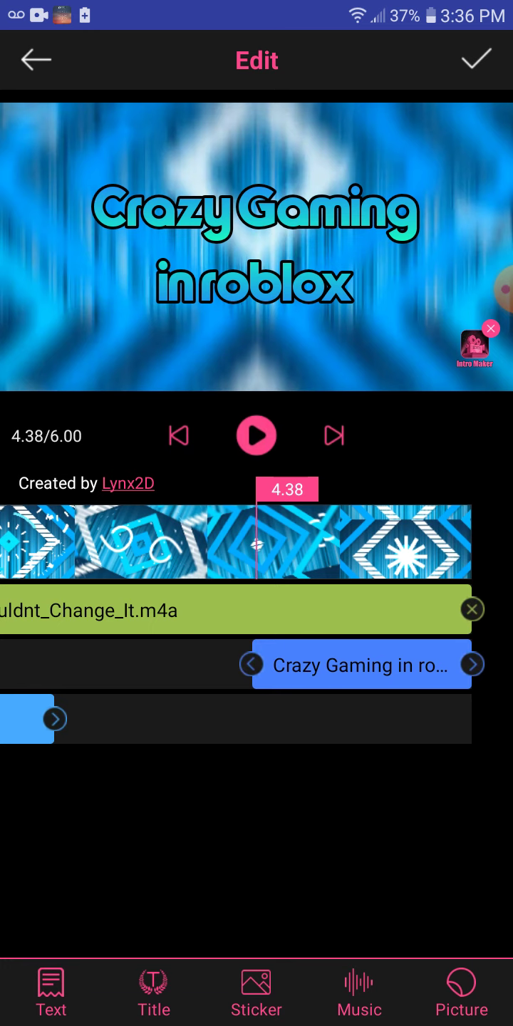
{"action": "left_click", "coordinate": [257, 435]}
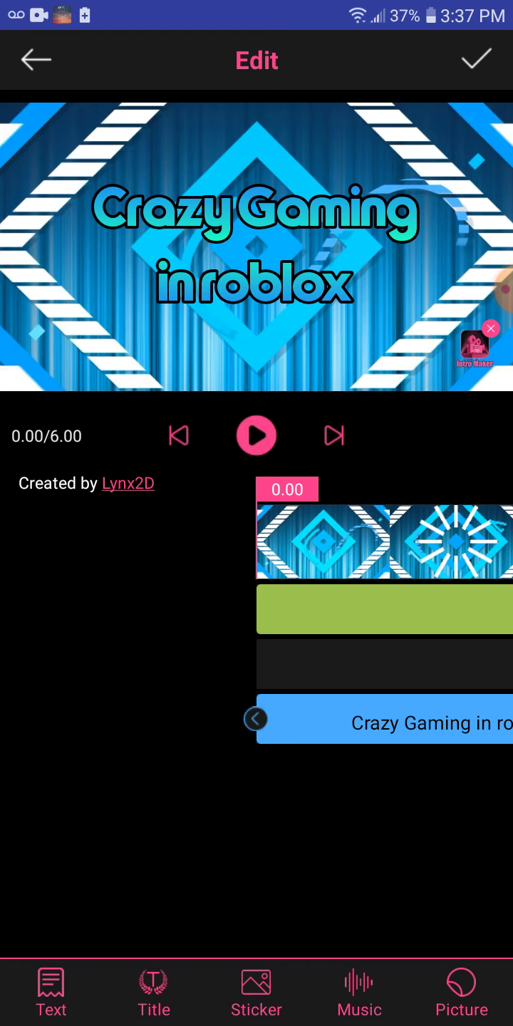
Step: Place the YouTube logo sticker from Popular in the intro's top-left corner
{"action": "left_click", "coordinate": [255, 991]}
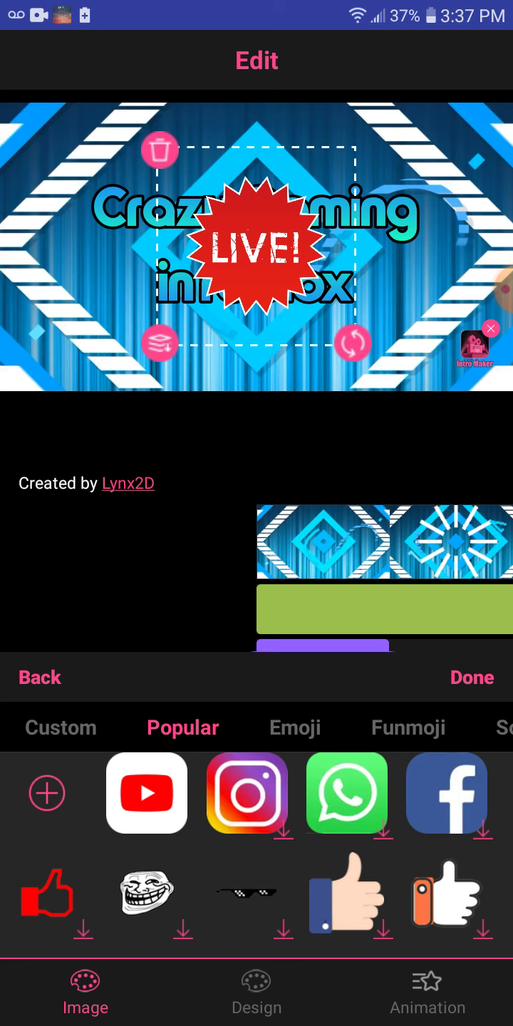
{"action": "left_click", "coordinate": [59, 728]}
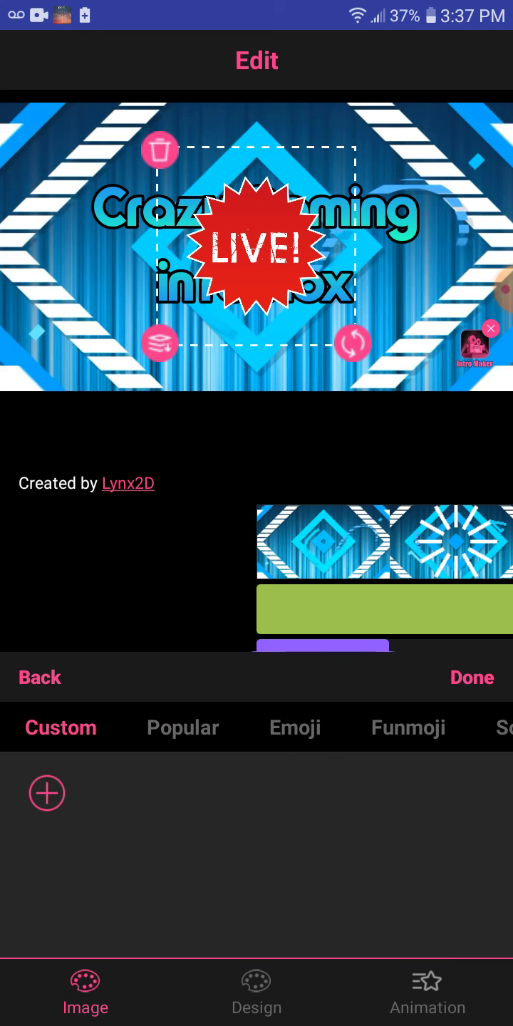
{"action": "left_click", "coordinate": [183, 728]}
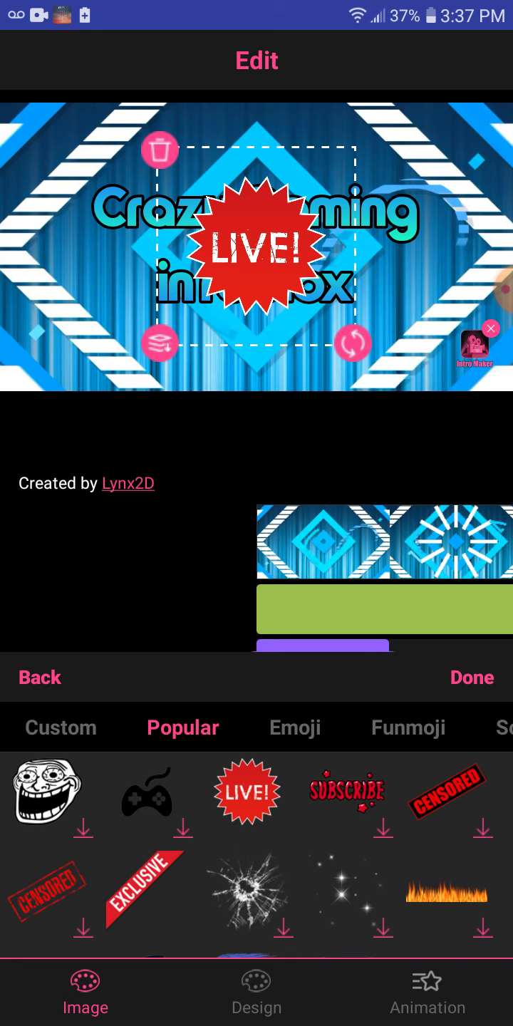
{"action": "scroll", "scroll_direction": "down", "scroll_amount": 3}
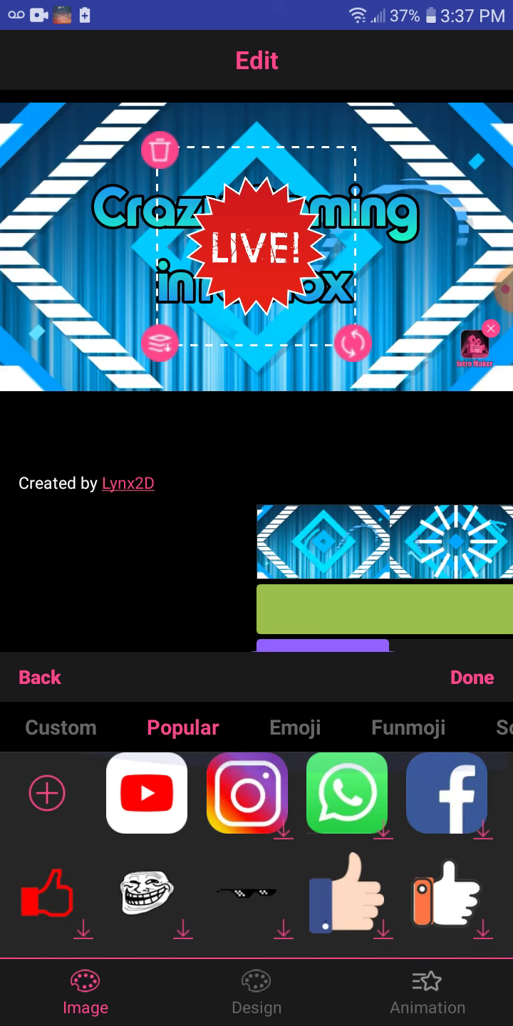
{"action": "left_click", "coordinate": [146, 793]}
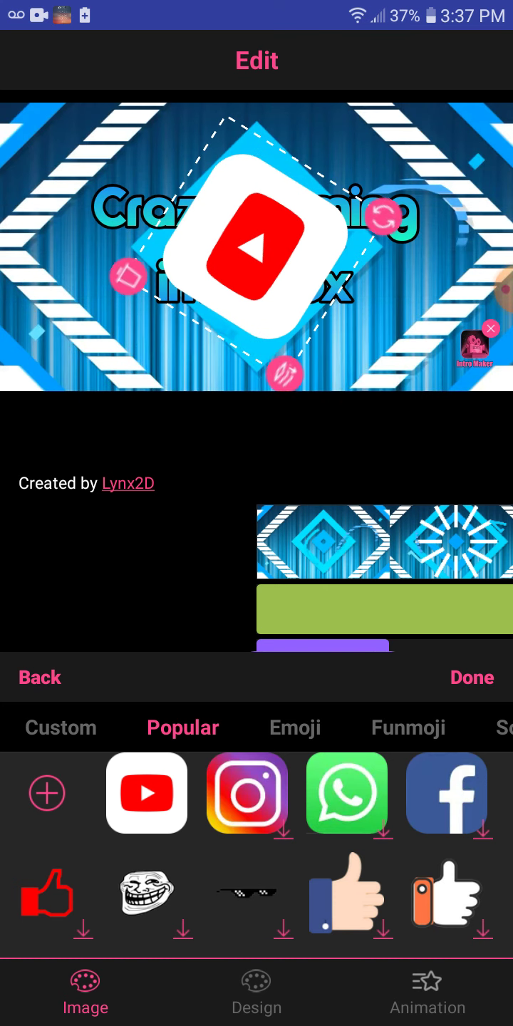
{"action": "left_click", "coordinate": [471, 677]}
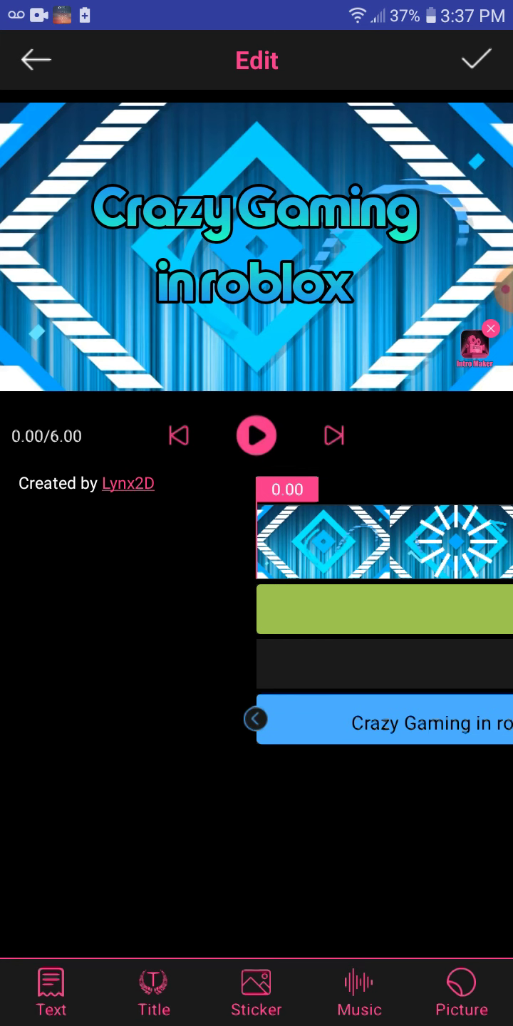
{"action": "left_click", "coordinate": [247, 815]}
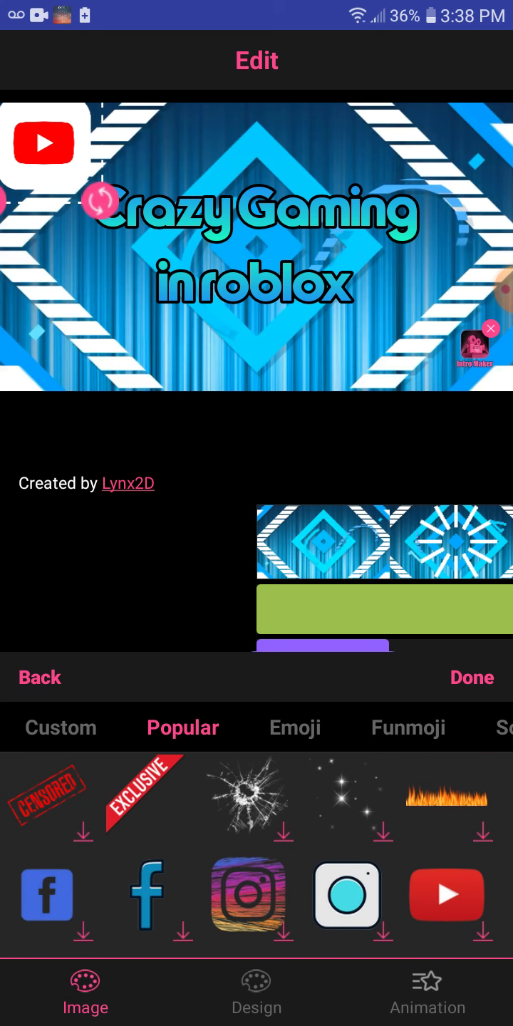
{"action": "left_click", "coordinate": [427, 990]}
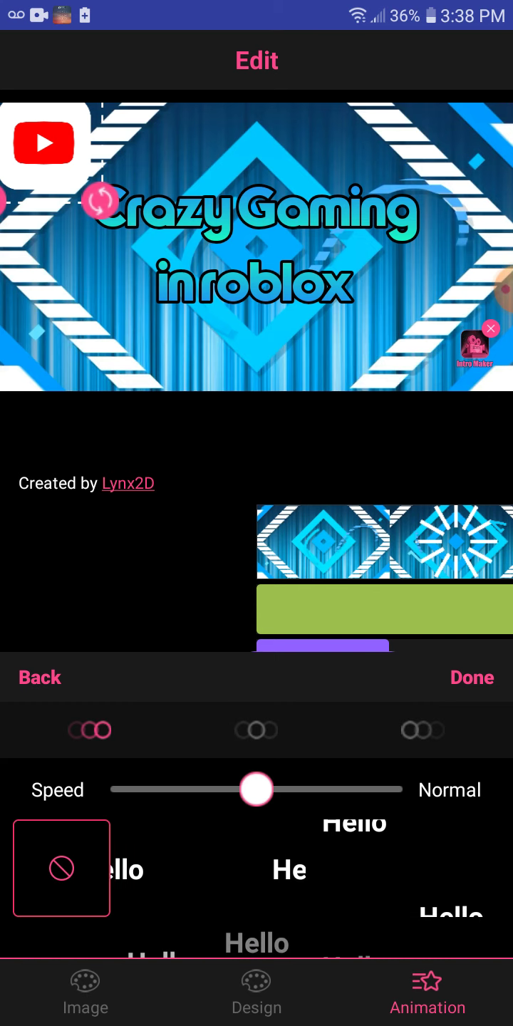
{"action": "left_click", "coordinate": [85, 990]}
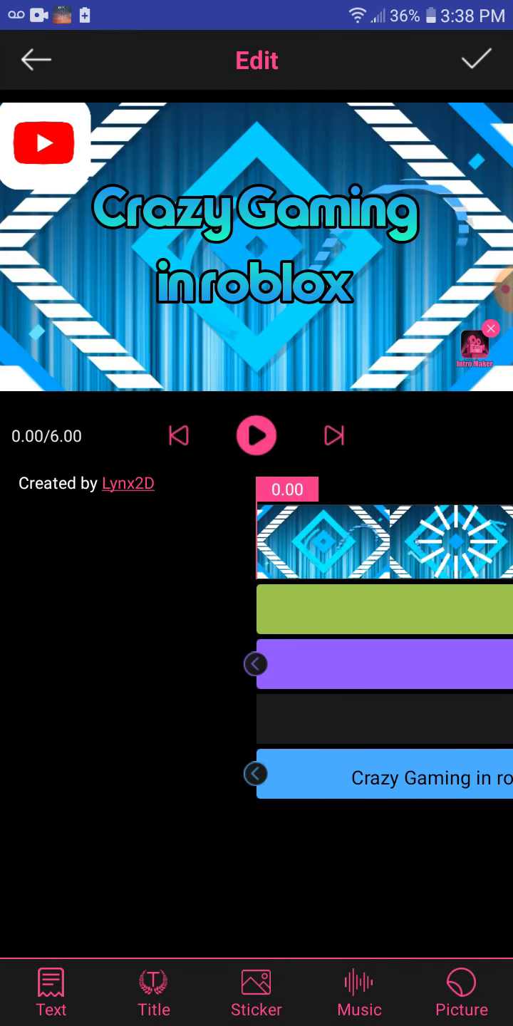
Step: Delete the YouTube sticker, preview the intro, and start the export
{"action": "left_click", "coordinate": [256, 436]}
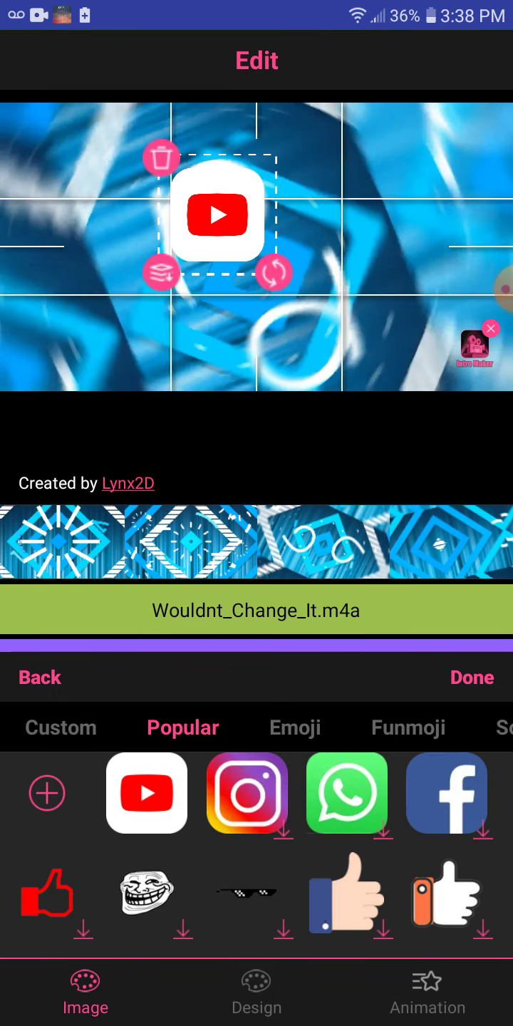
{"action": "left_click", "coordinate": [471, 677]}
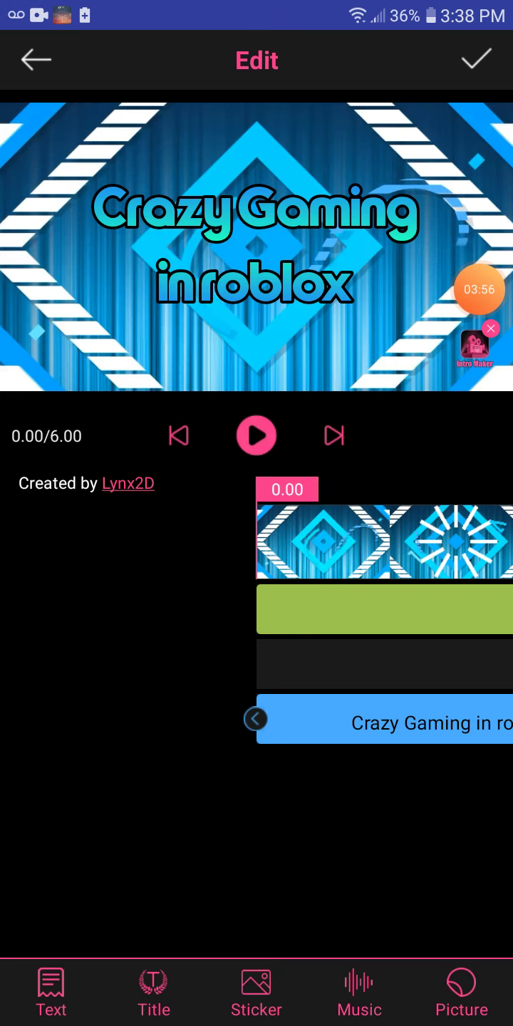
{"action": "left_click", "coordinate": [256, 435]}
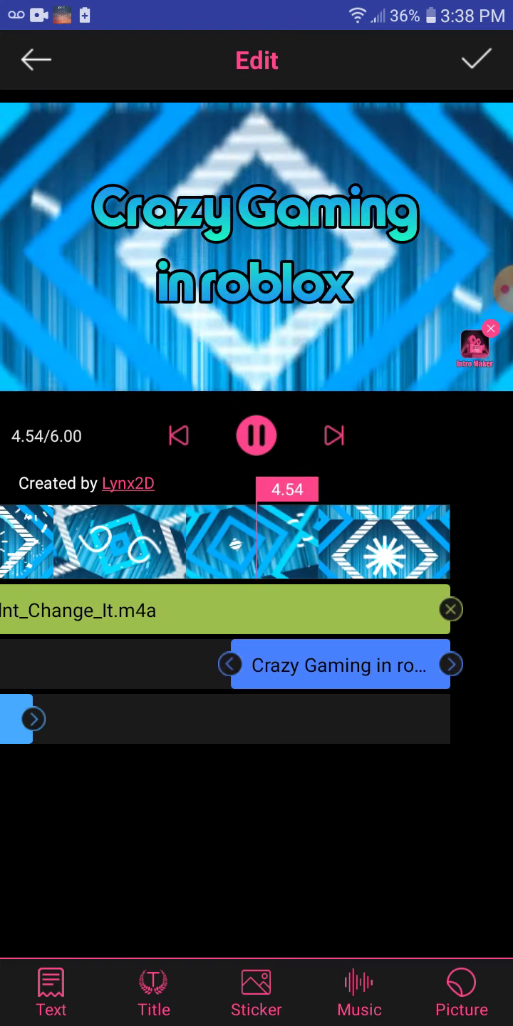
{"action": "left_click", "coordinate": [256, 435]}
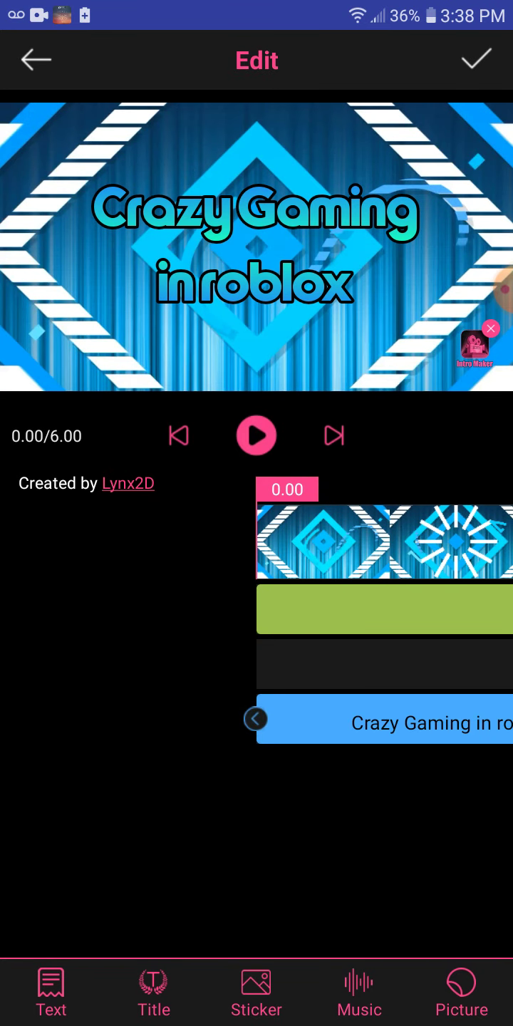
{"action": "left_click", "coordinate": [476, 60]}
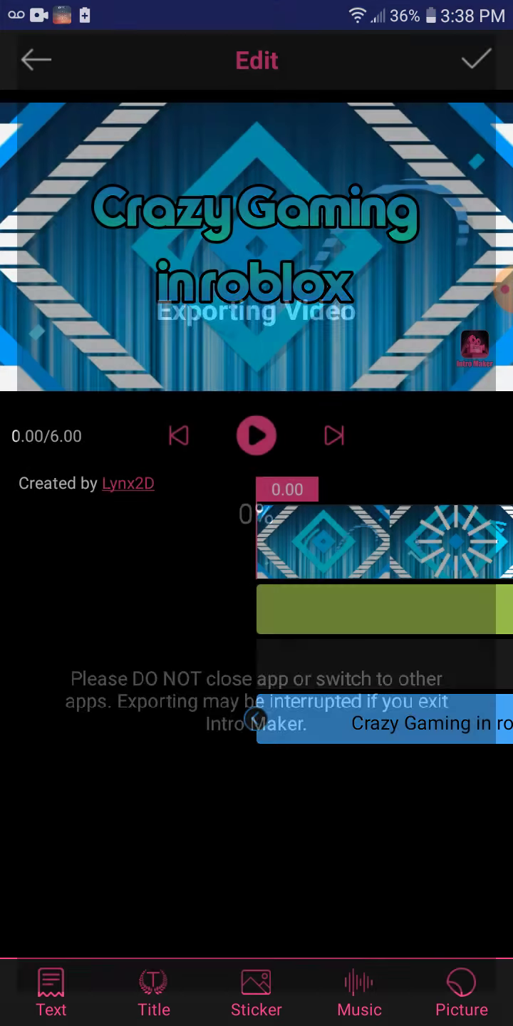
Step: Wait for the export to 20200607_153849.mp4, then play and pause the saved video
{"action": "left_click", "coordinate": [476, 60]}
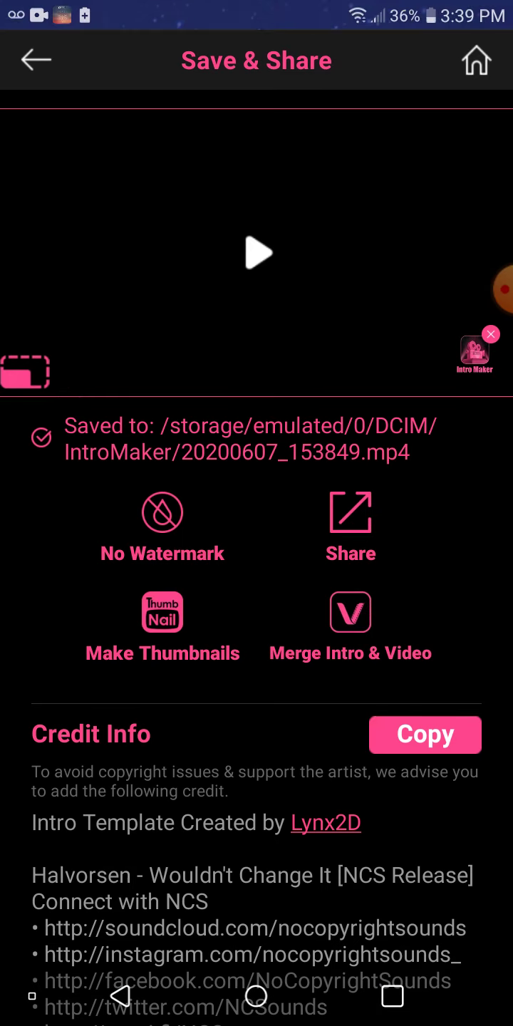
{"action": "left_click", "coordinate": [256, 253]}
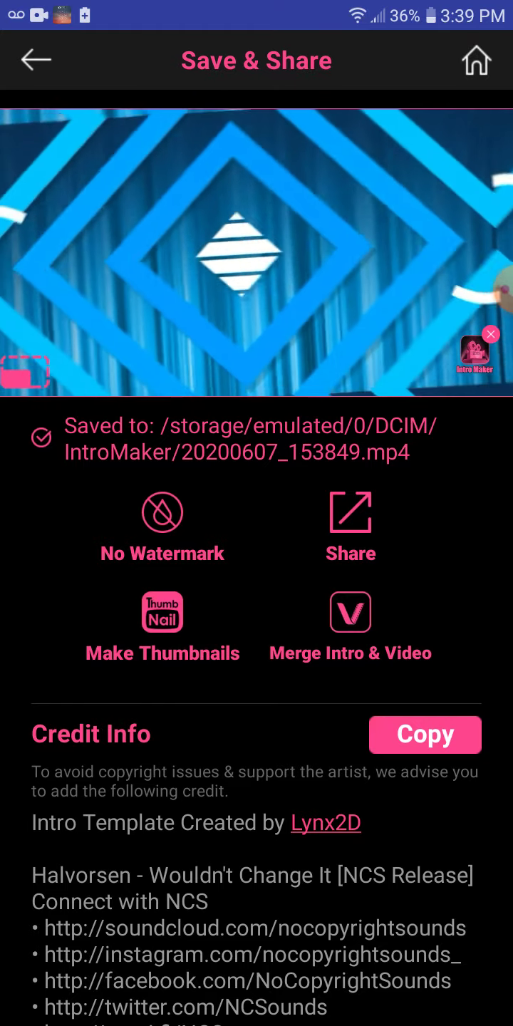
{"action": "left_click", "coordinate": [257, 256]}
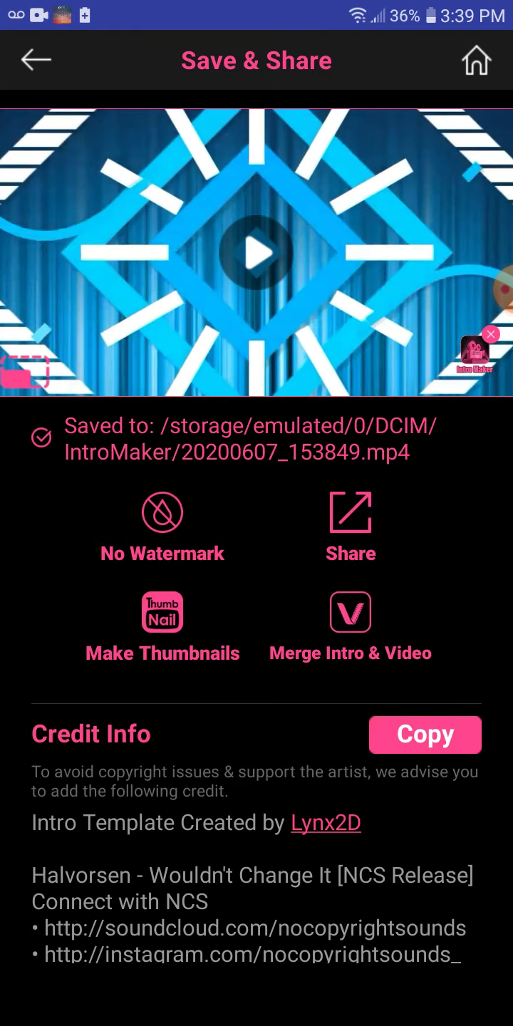